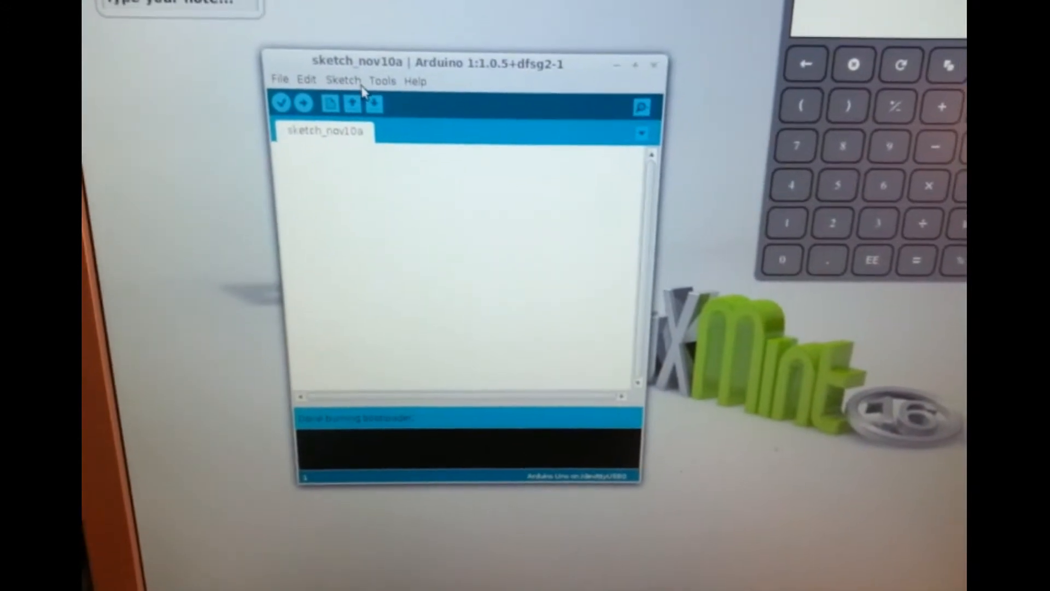
# Step: Burn the bootloader onto the new chip via Tools > Burn Bootloader for the Arduino Uno
pyautogui.click(382, 81)
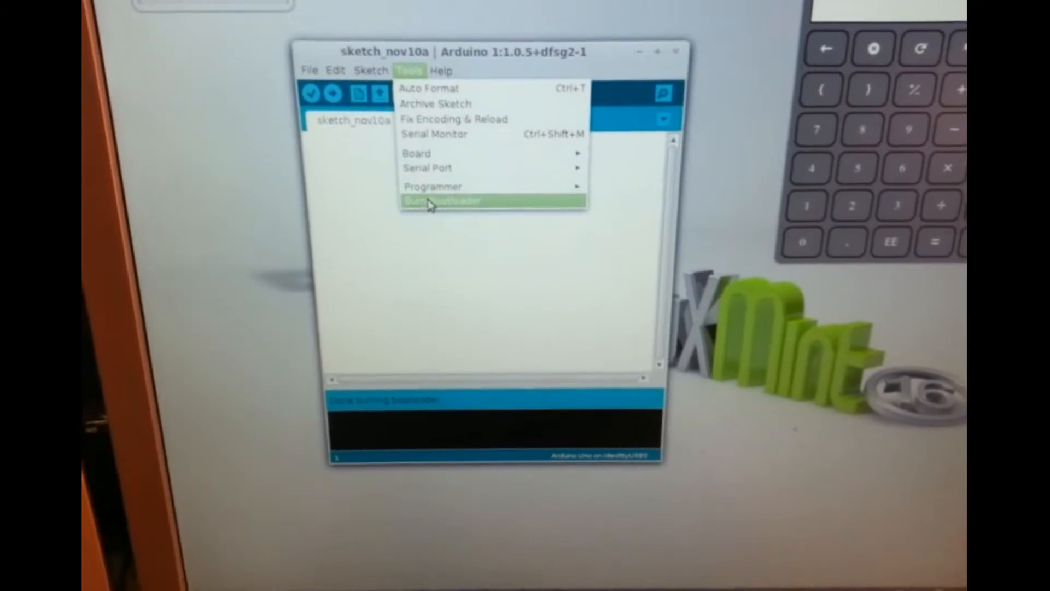
pyautogui.click(444, 201)
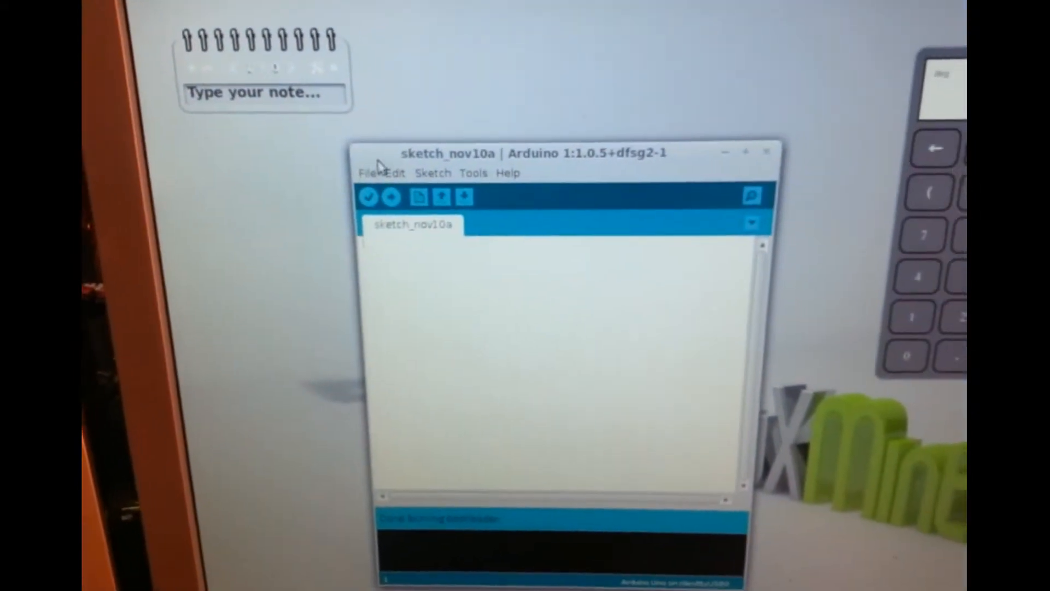
# Step: Load the Blink sketch from File > Examples > 01.Basics in its own window
pyautogui.click(367, 157)
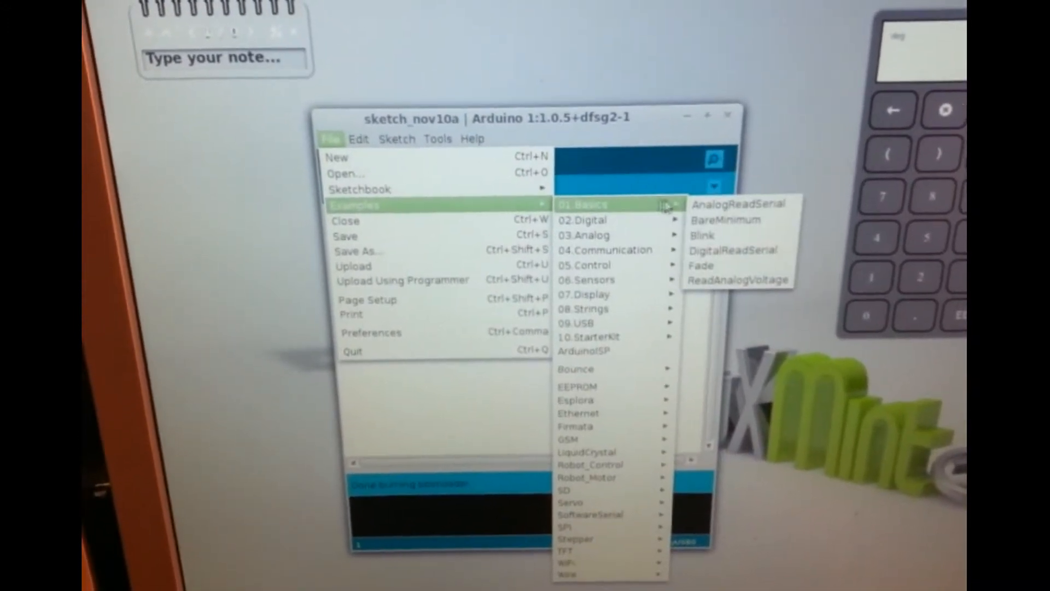
pyautogui.click(700, 234)
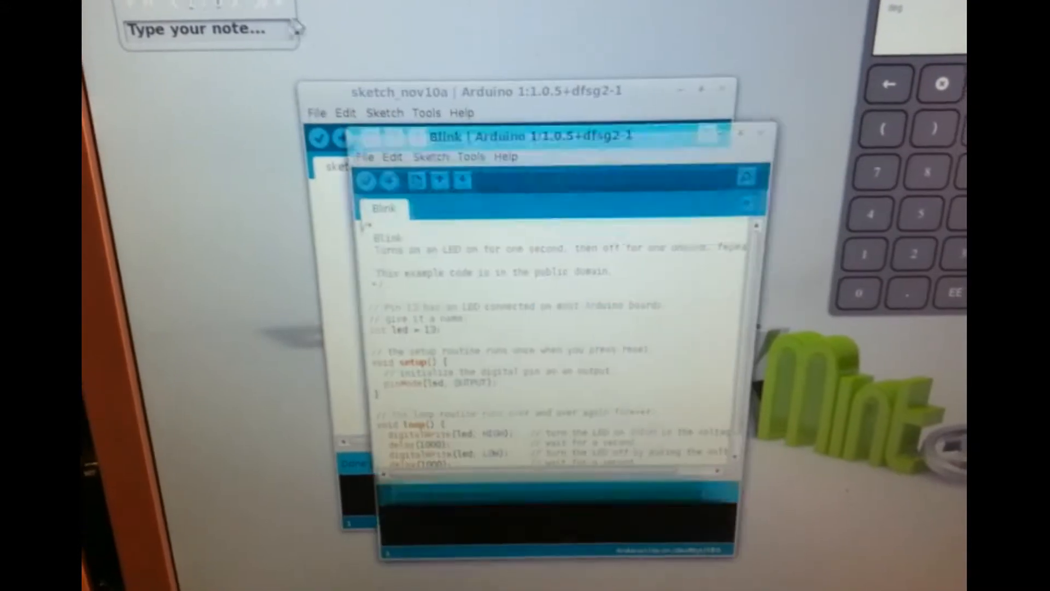
# Step: Compile and upload Blink with Upload Using Programmer, yielding a 1,072-byte binary
pyautogui.click(363, 148)
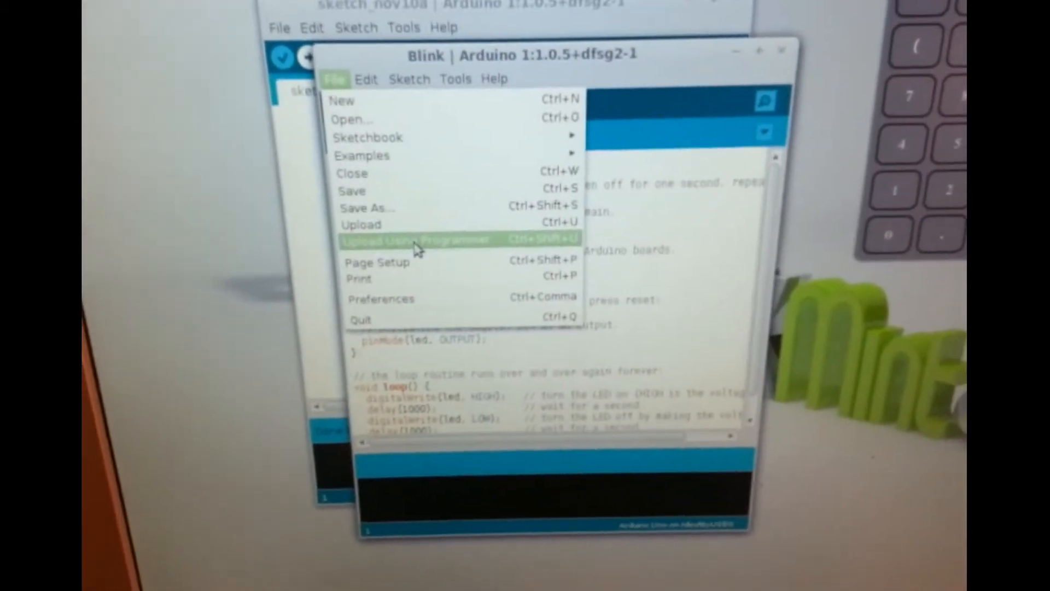
pyautogui.click(415, 239)
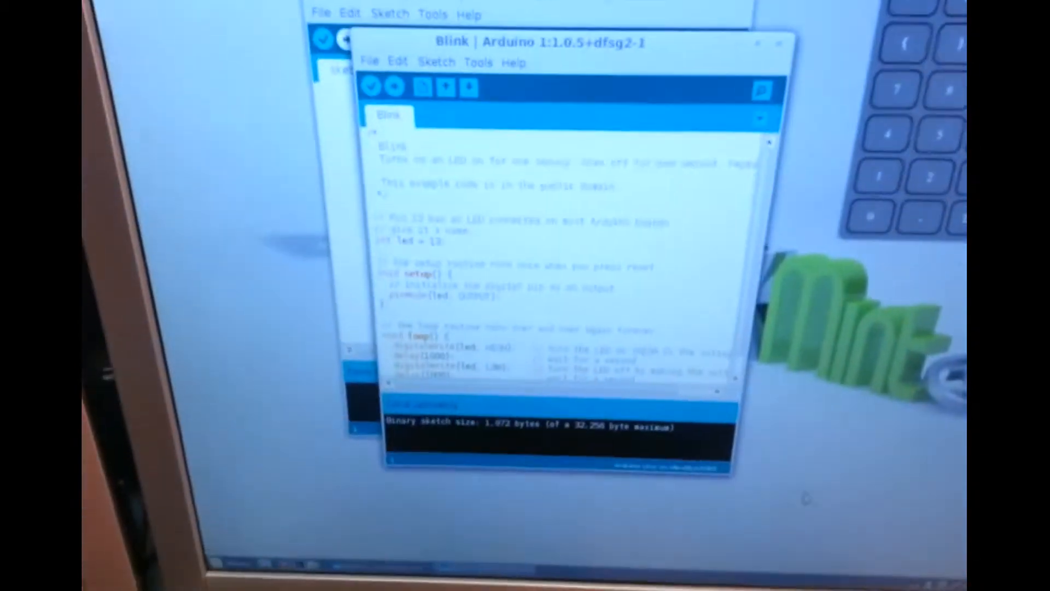